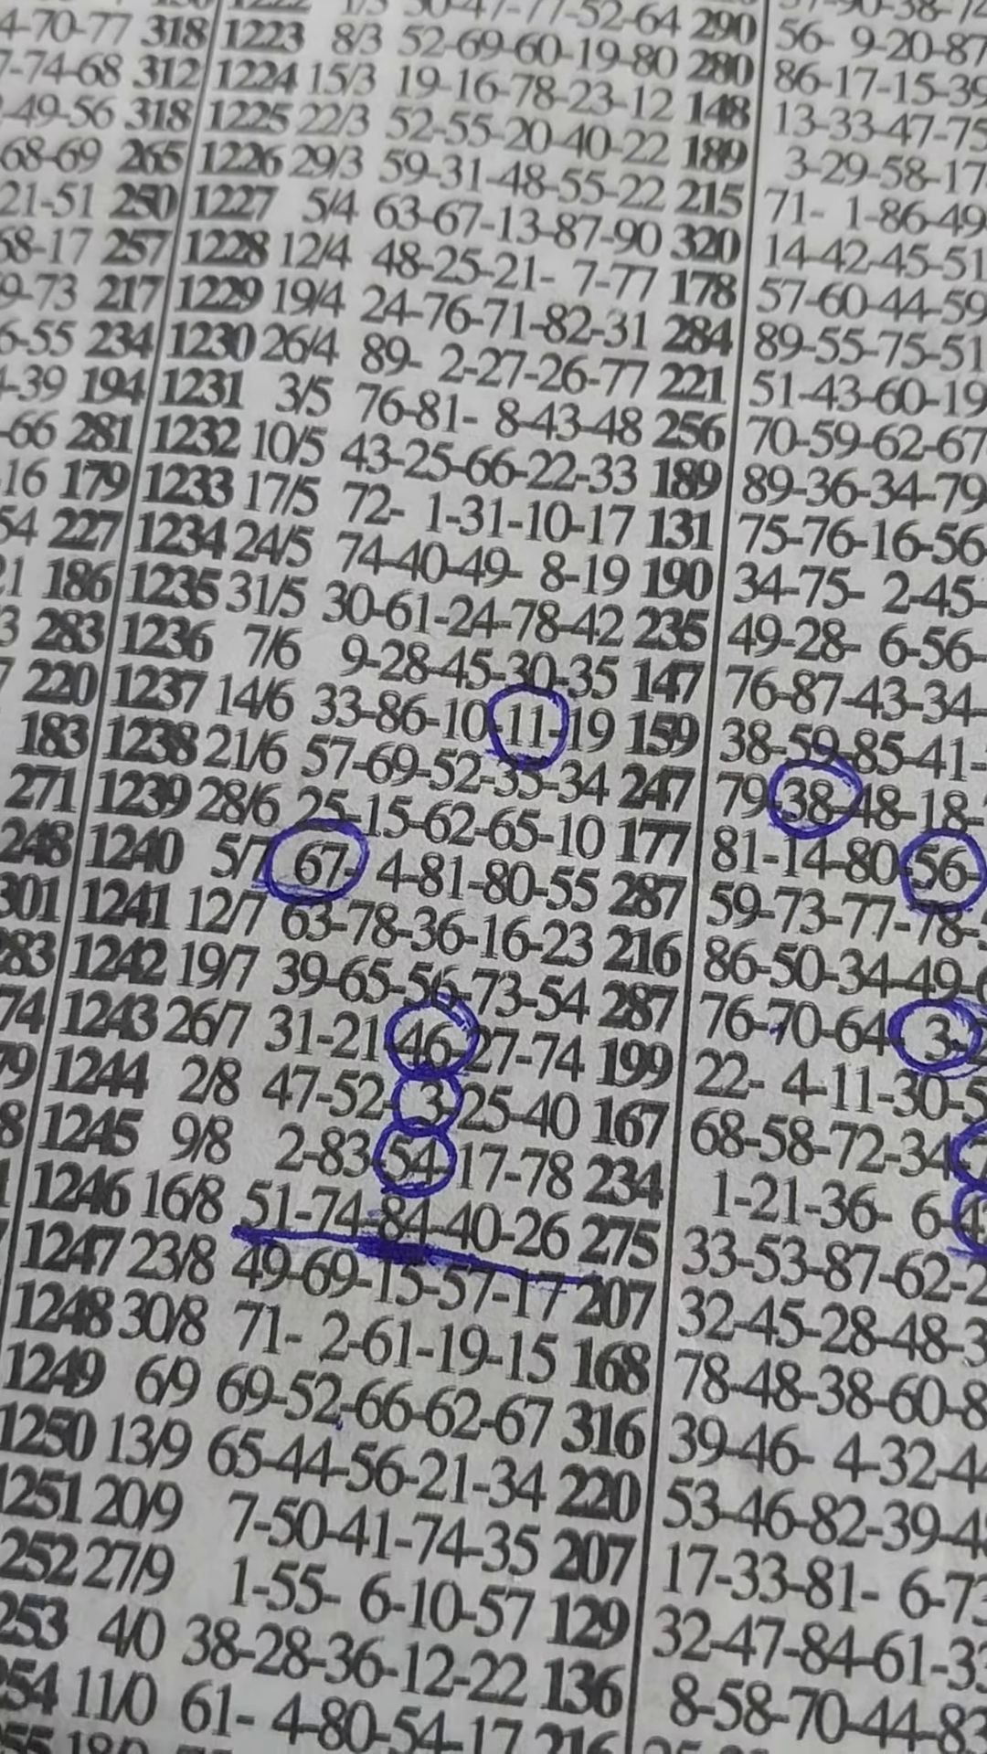
scroll("down", 3)
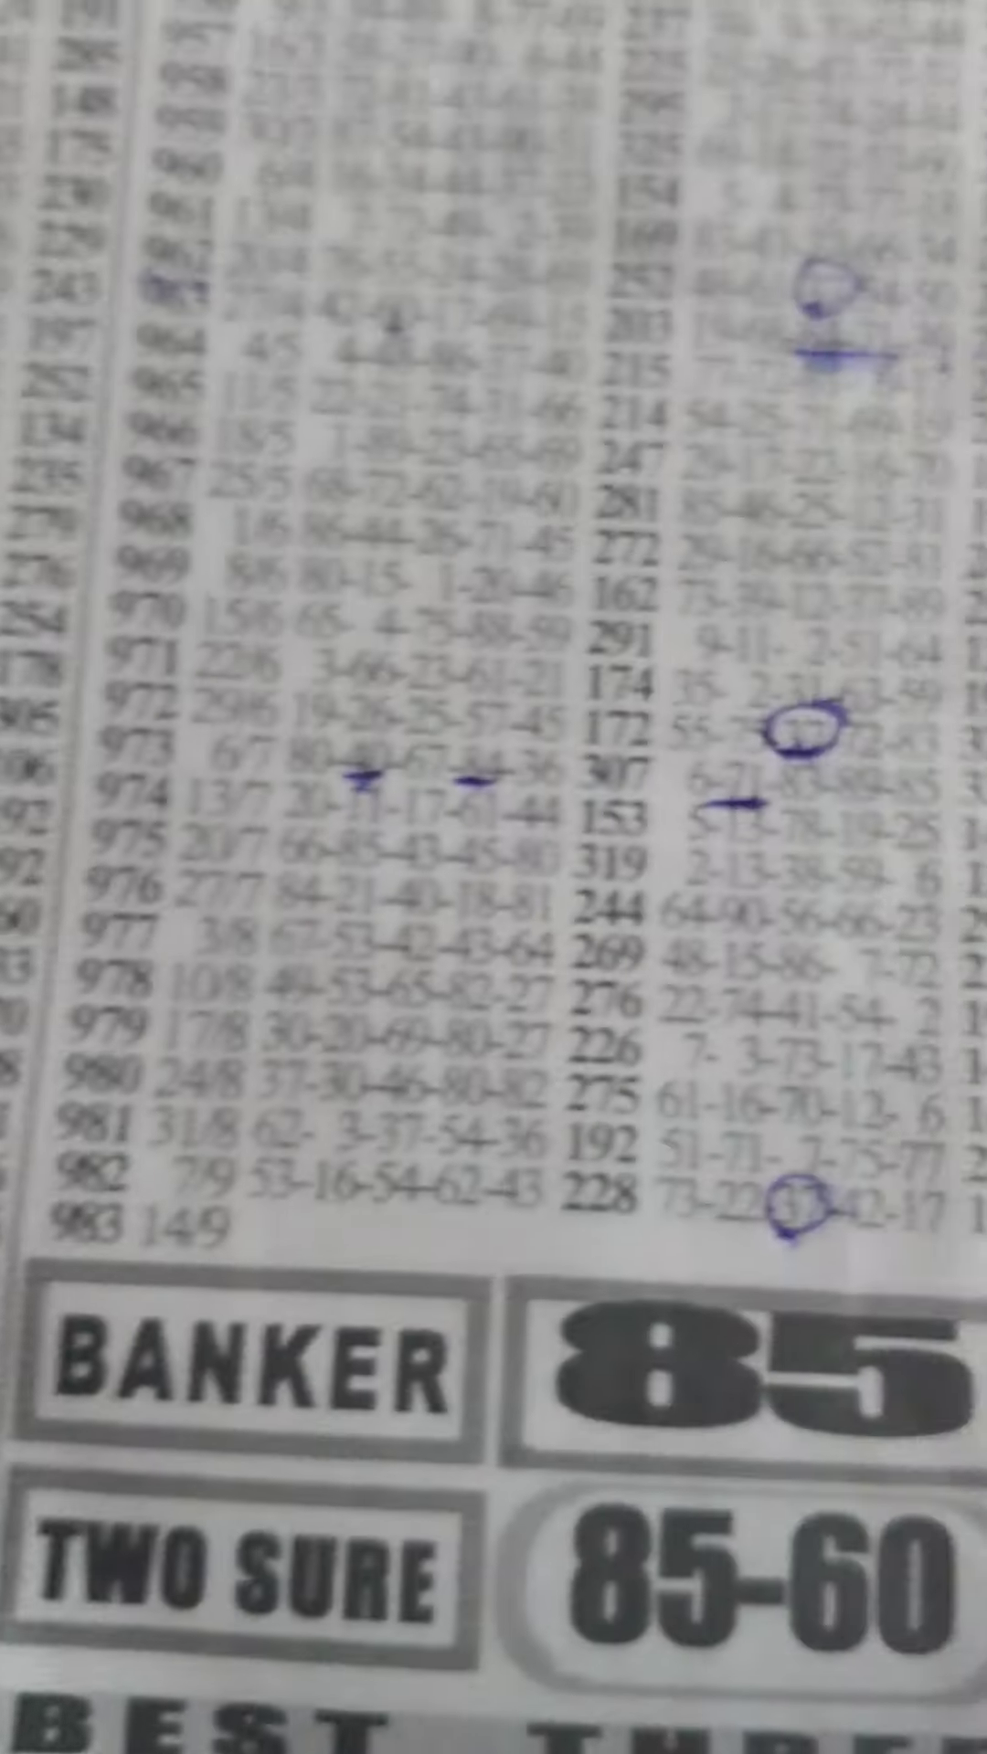